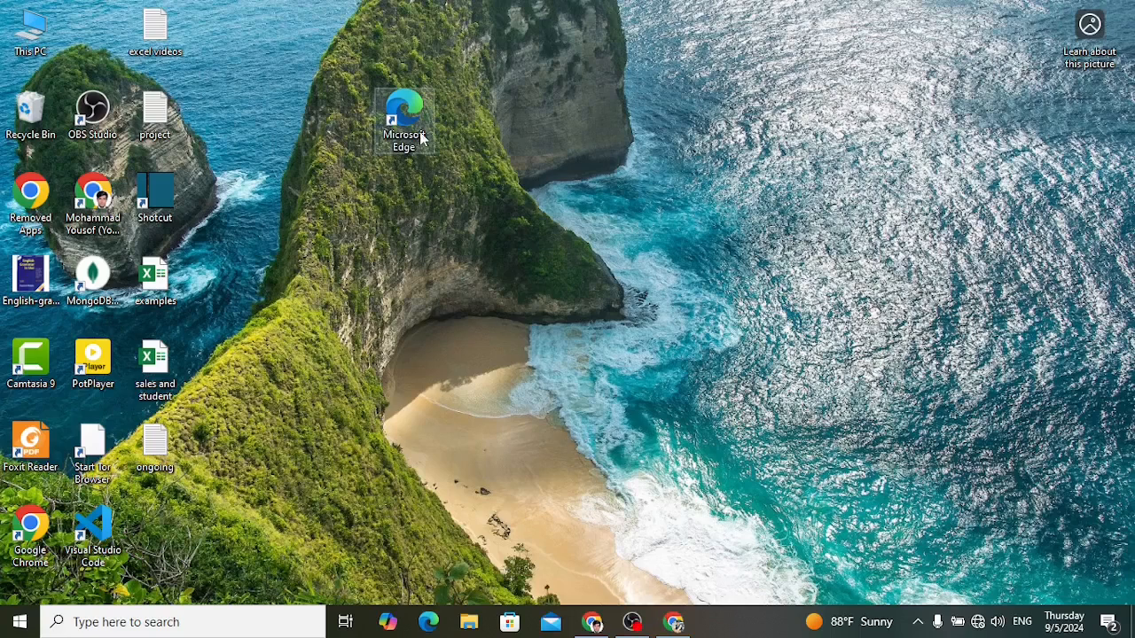
pyautogui.moveTo(404, 120)
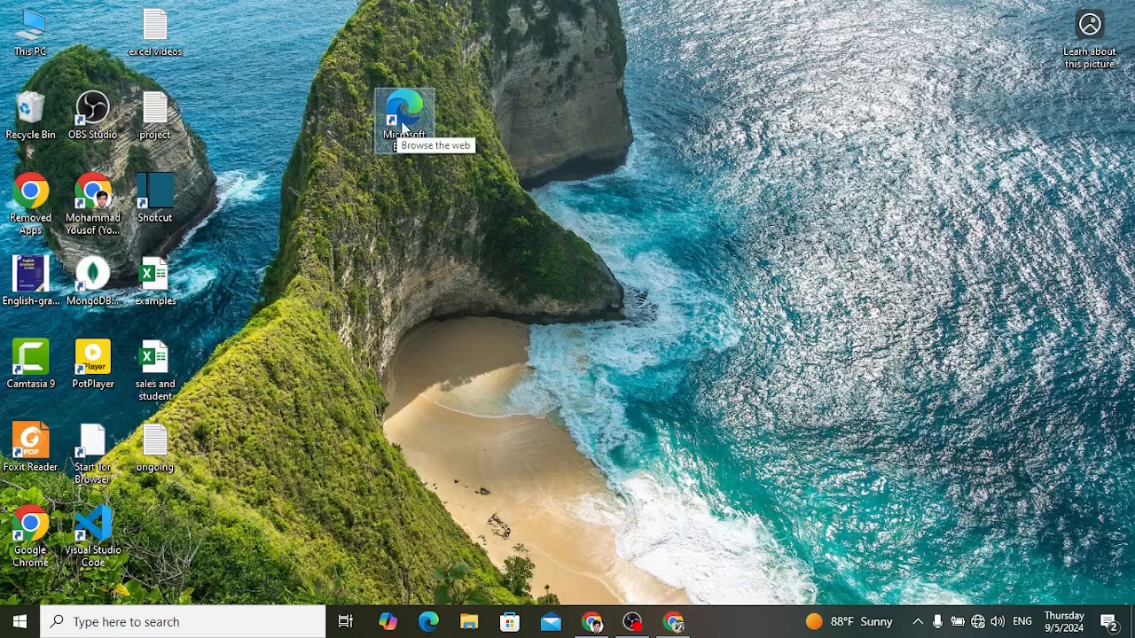
pyautogui.moveTo(400, 183)
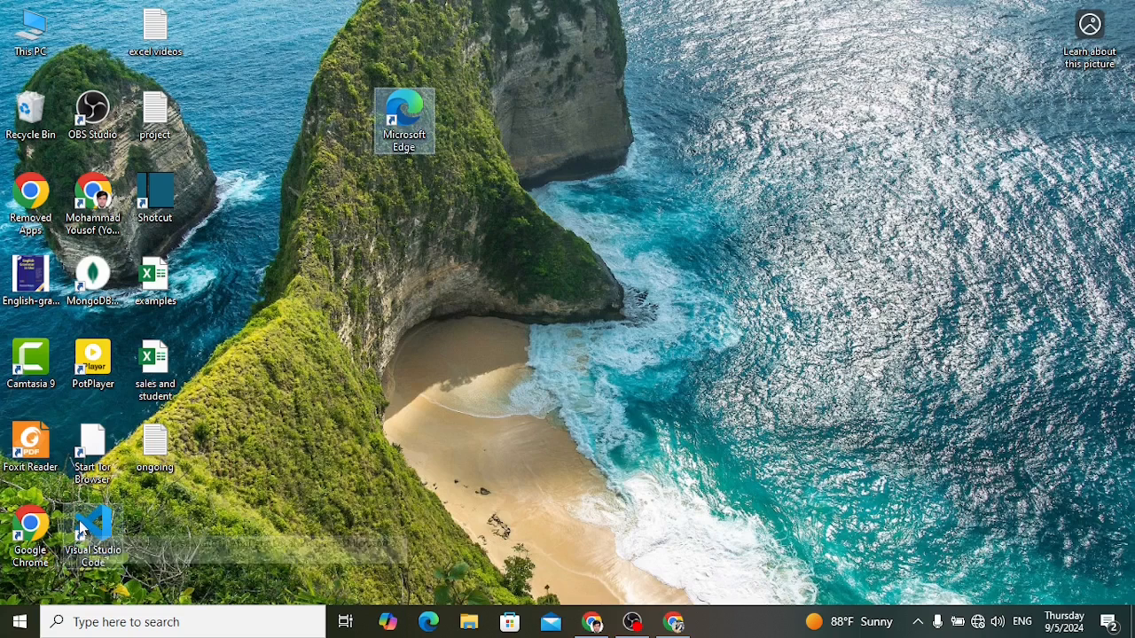
pyautogui.moveTo(31, 443)
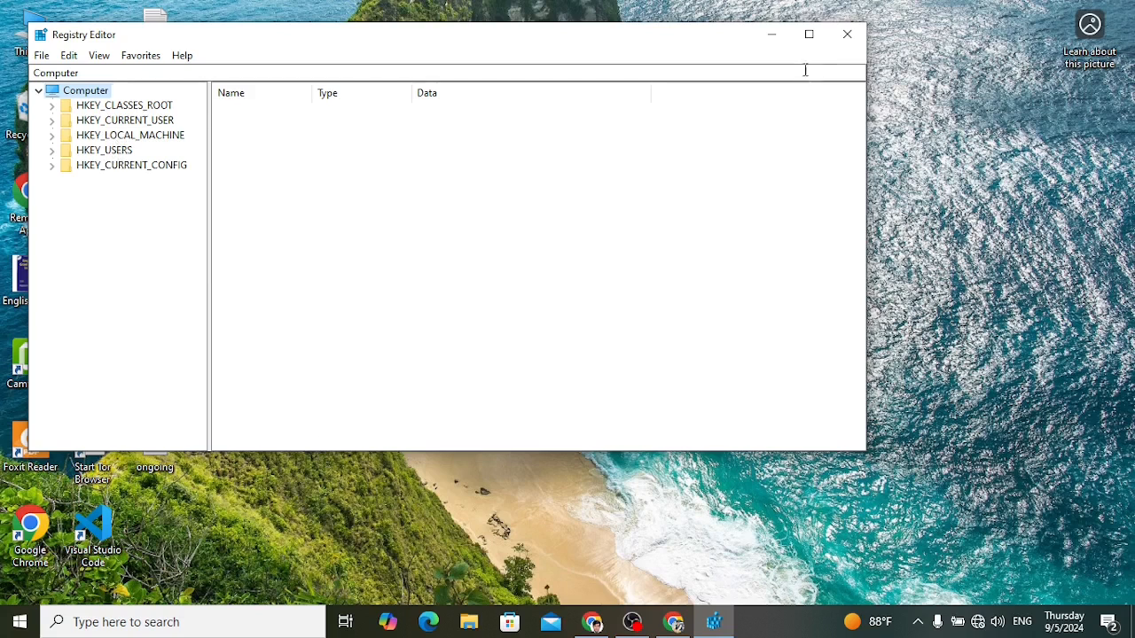
# Maximize Registry Editor and expand HKEY_LOCAL_MACHINE\SOFTWARE\Microsoft\Windows\CurrentVersion to reach Explorer.
pyautogui.click(807, 34)
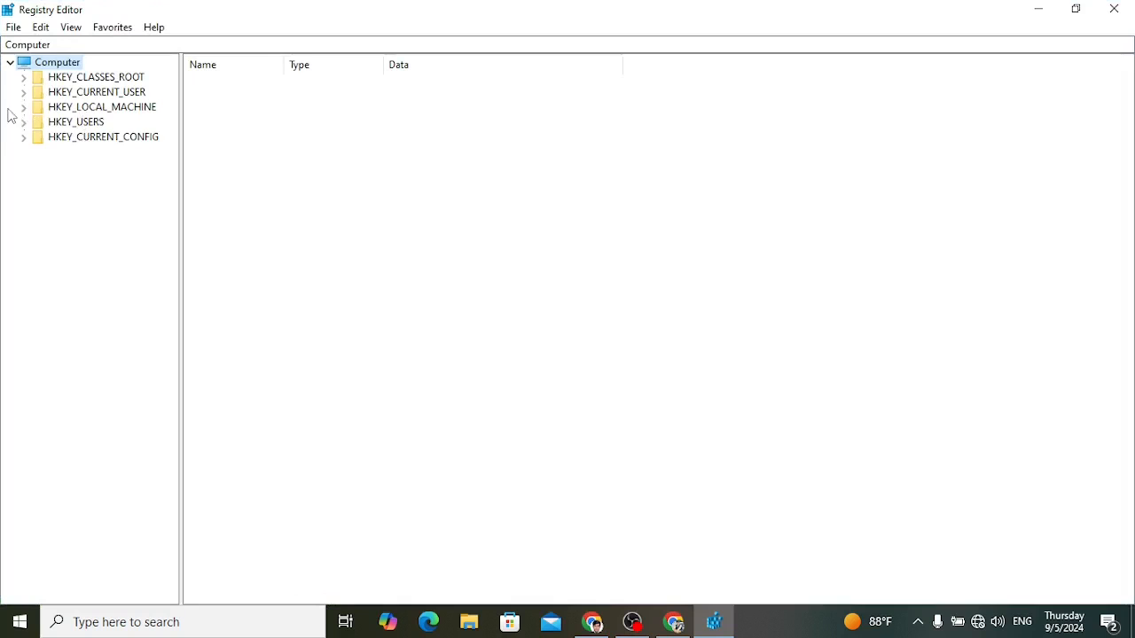
pyautogui.click(23, 107)
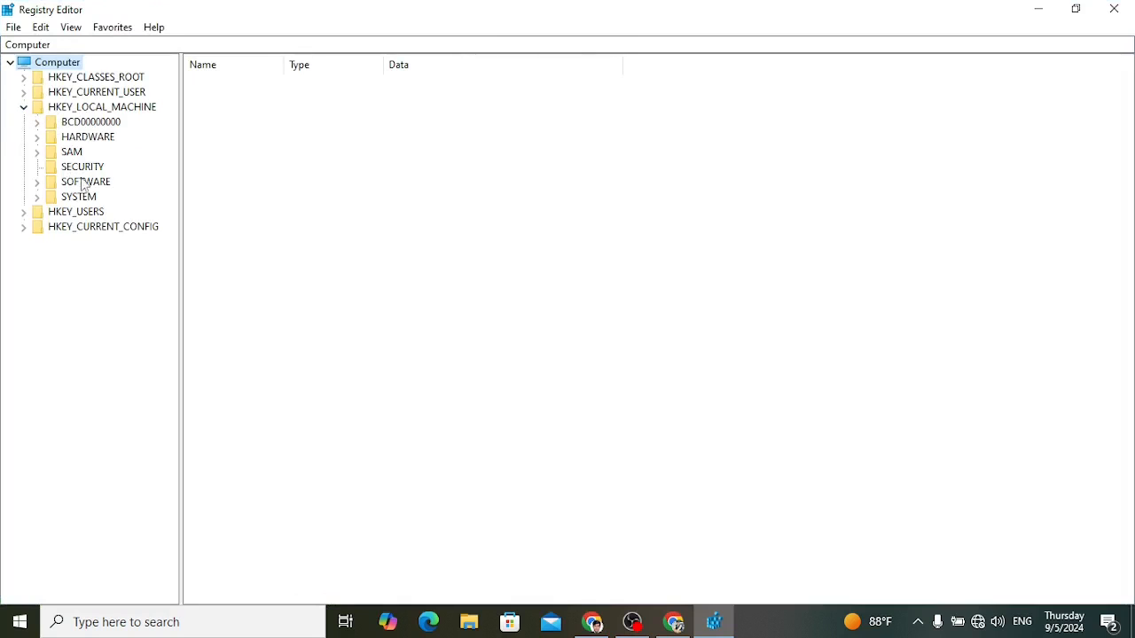
pyautogui.click(38, 182)
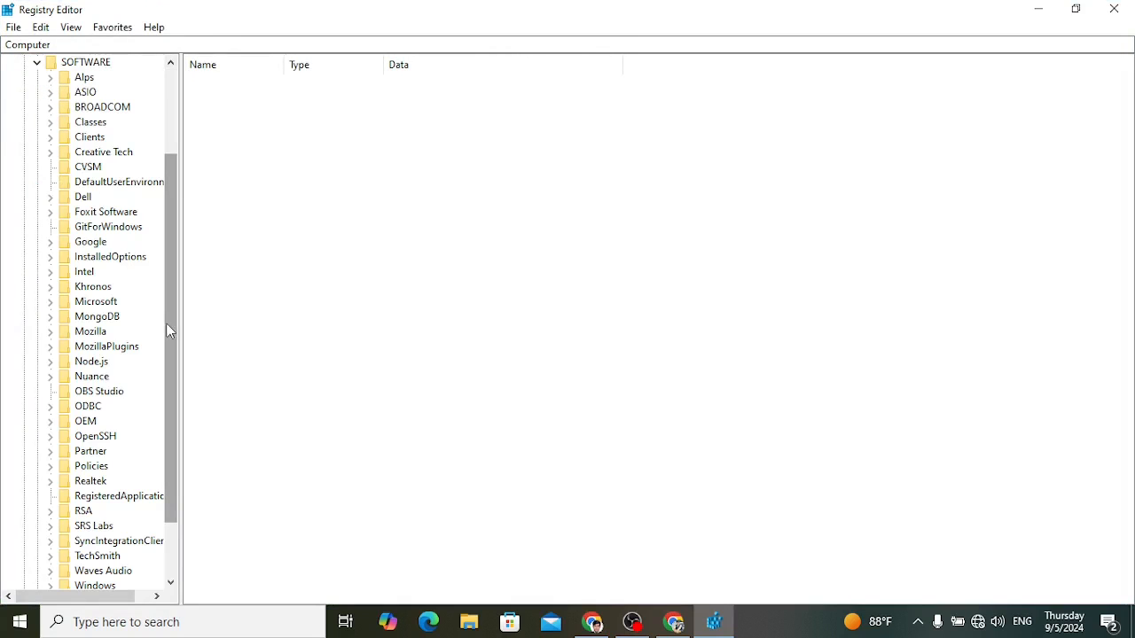
pyautogui.scroll(-3)
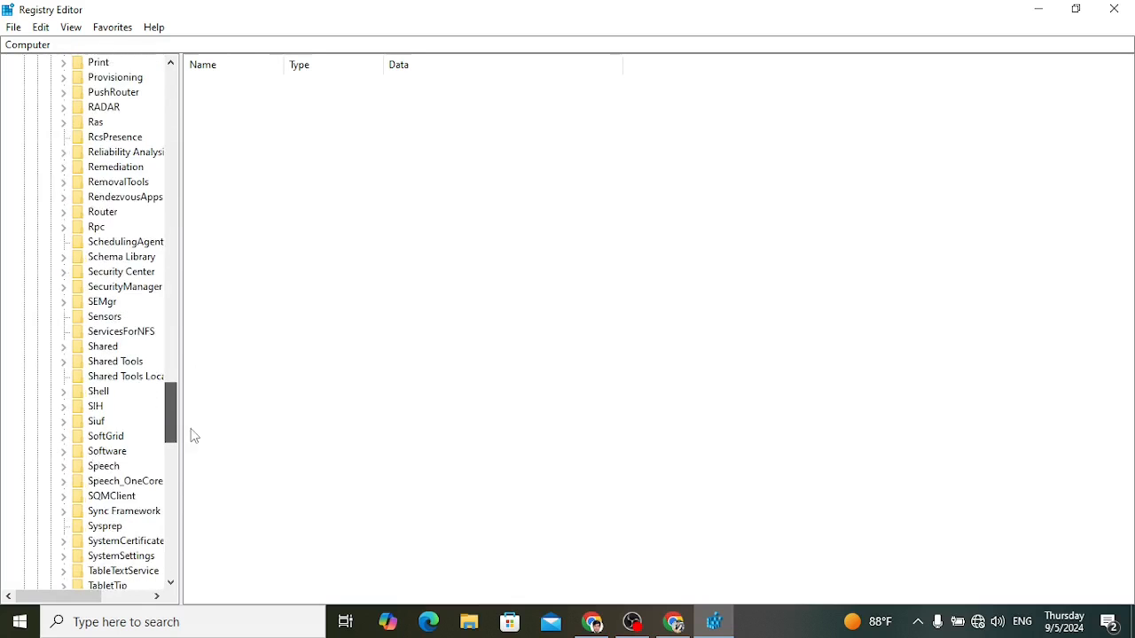
pyautogui.scroll(-3)
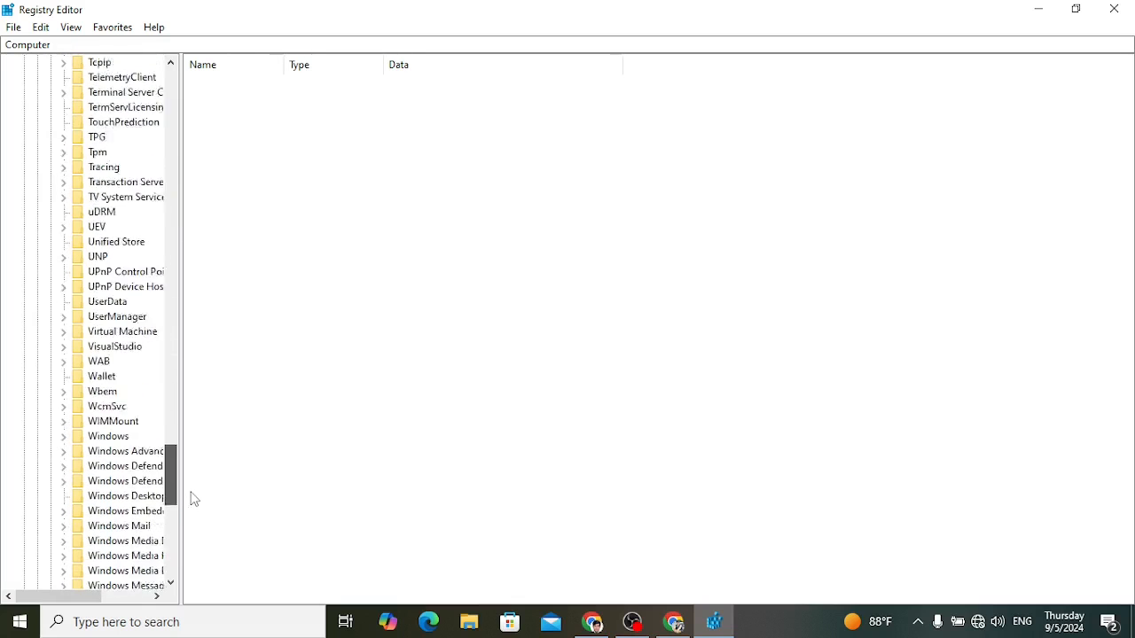
pyautogui.scroll(-3)
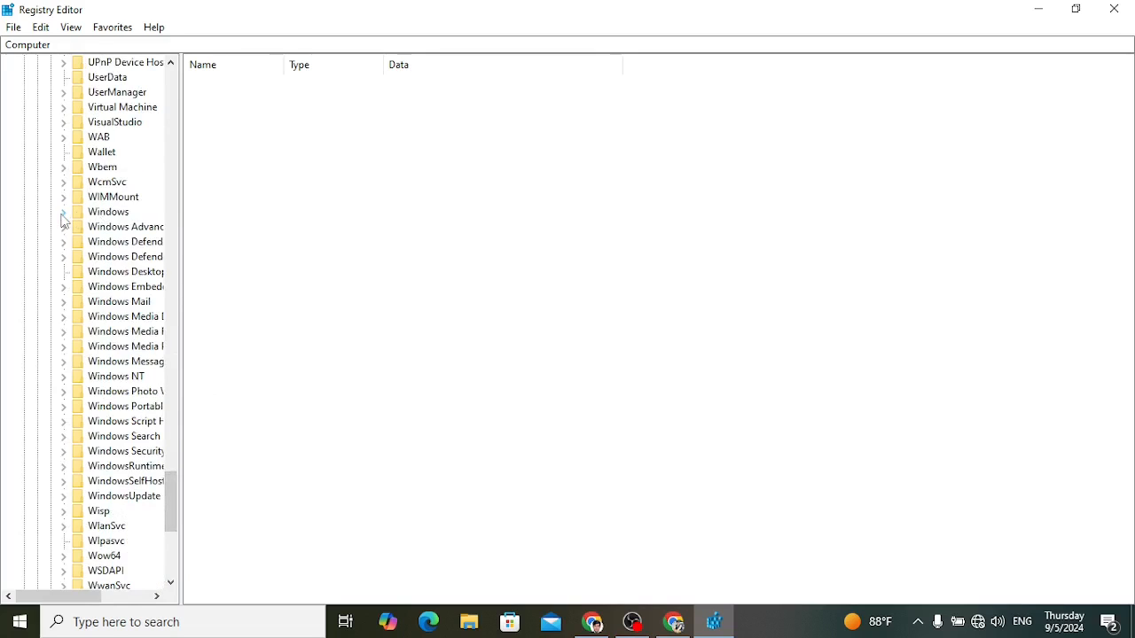
pyautogui.click(63, 211)
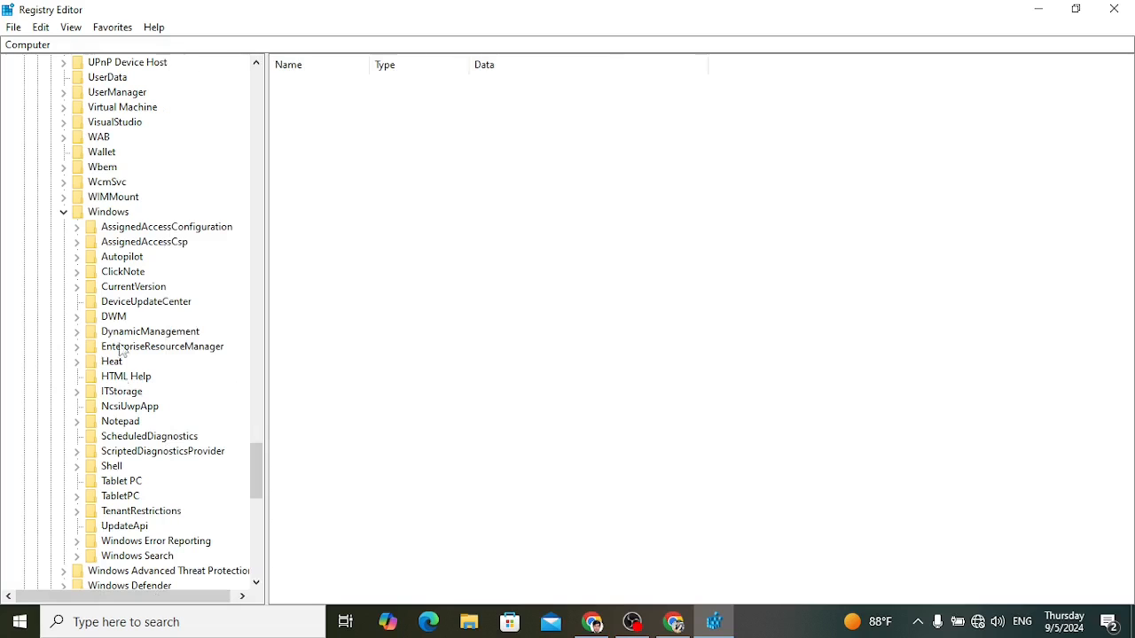
pyautogui.click(76, 287)
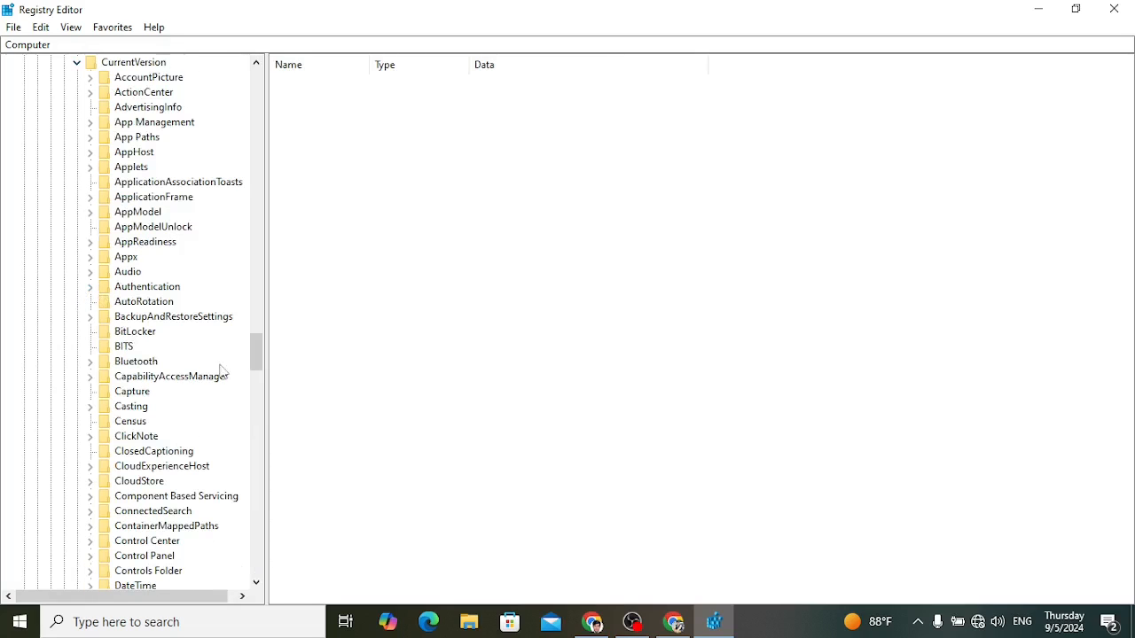
pyautogui.scroll(-3)
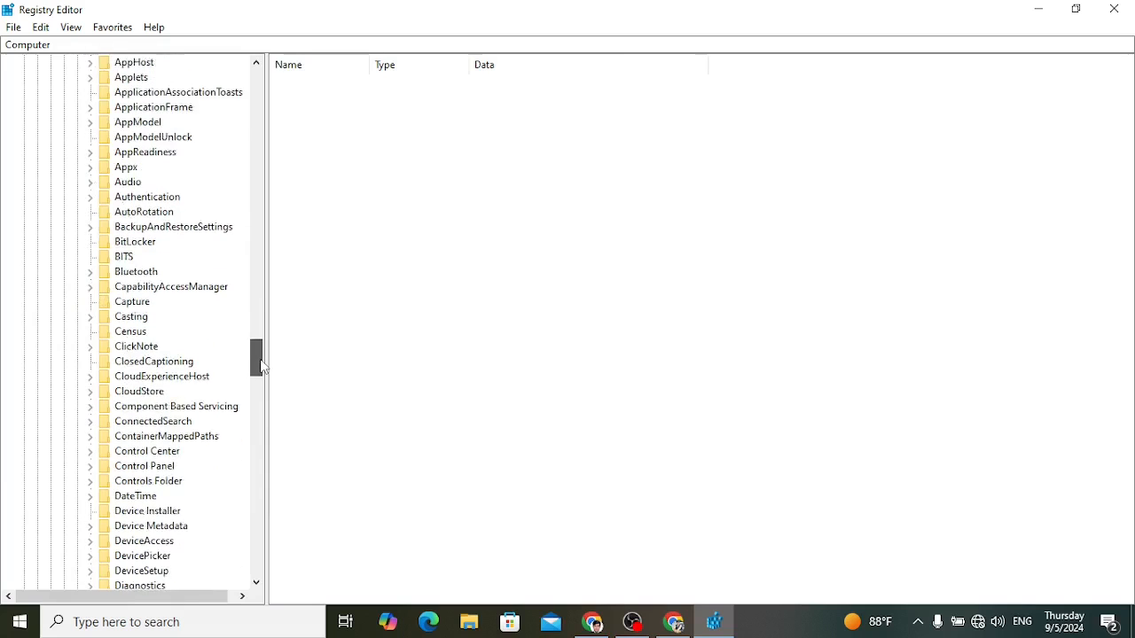
pyautogui.scroll(-3)
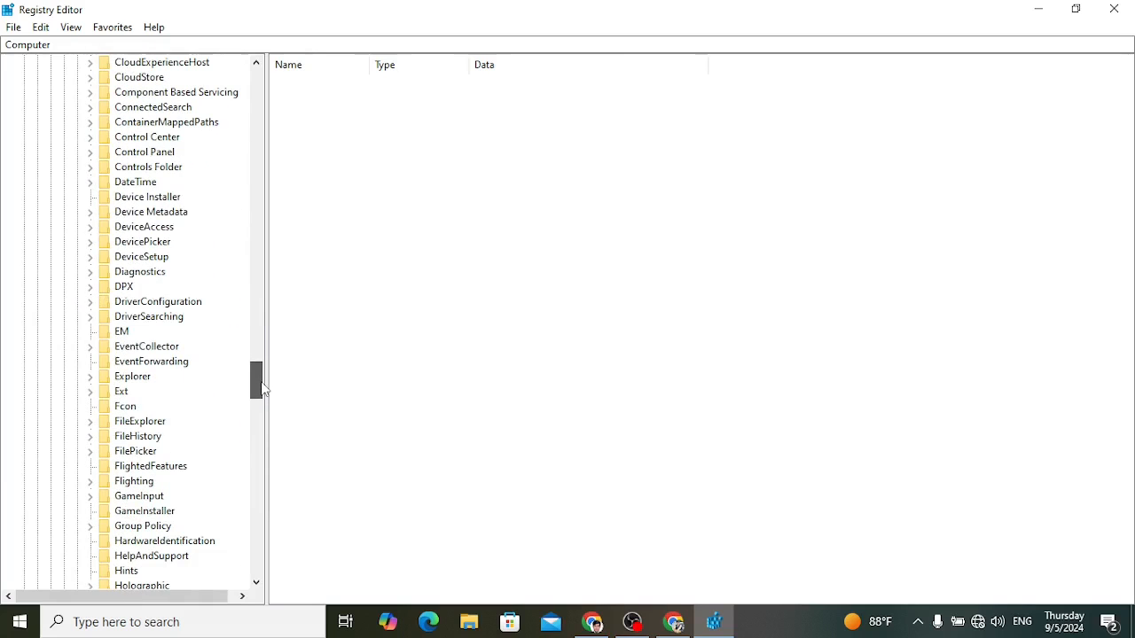
pyautogui.moveTo(135, 384)
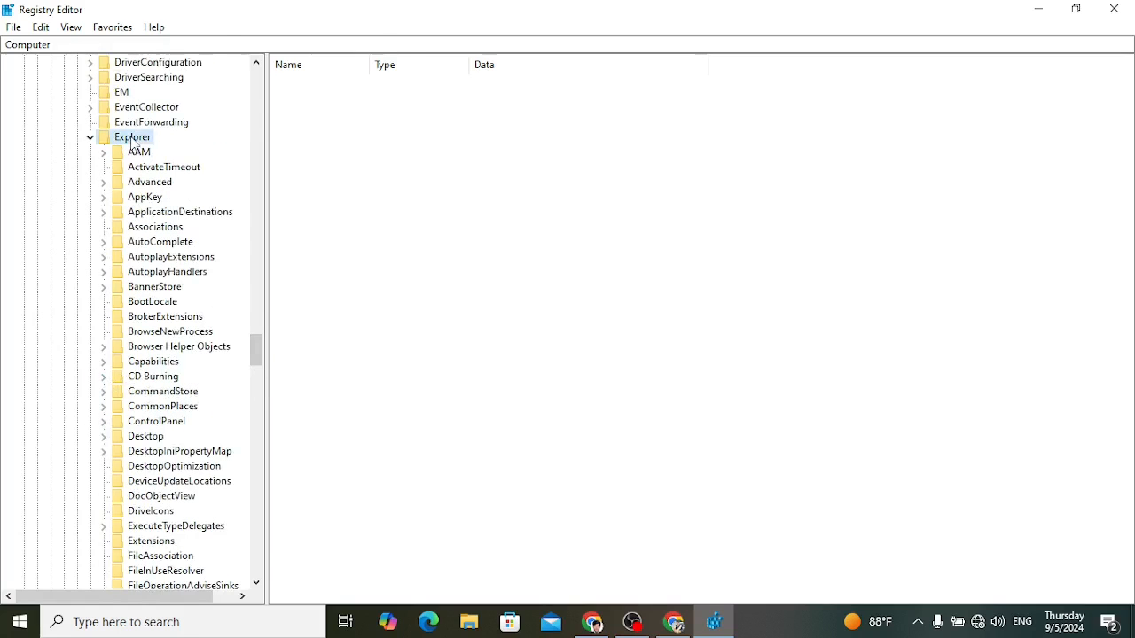
# Create a new registry key named 'Shell Icons' under the Explorer key.
pyautogui.rightClick(132, 137)
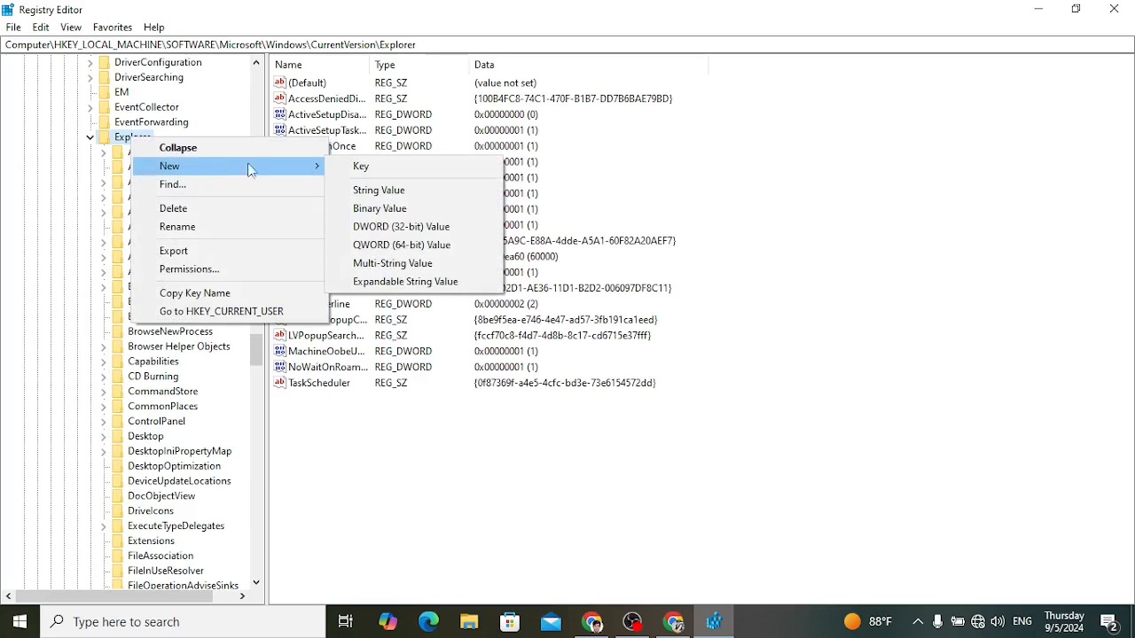
pyautogui.click(360, 166)
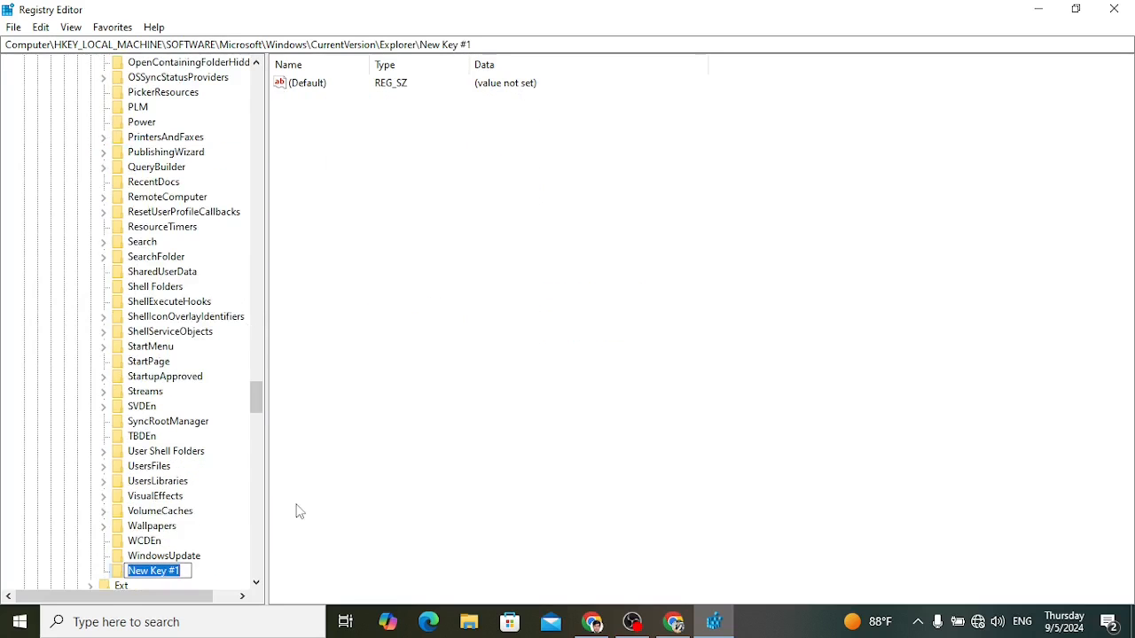
pyautogui.moveTo(477, 556)
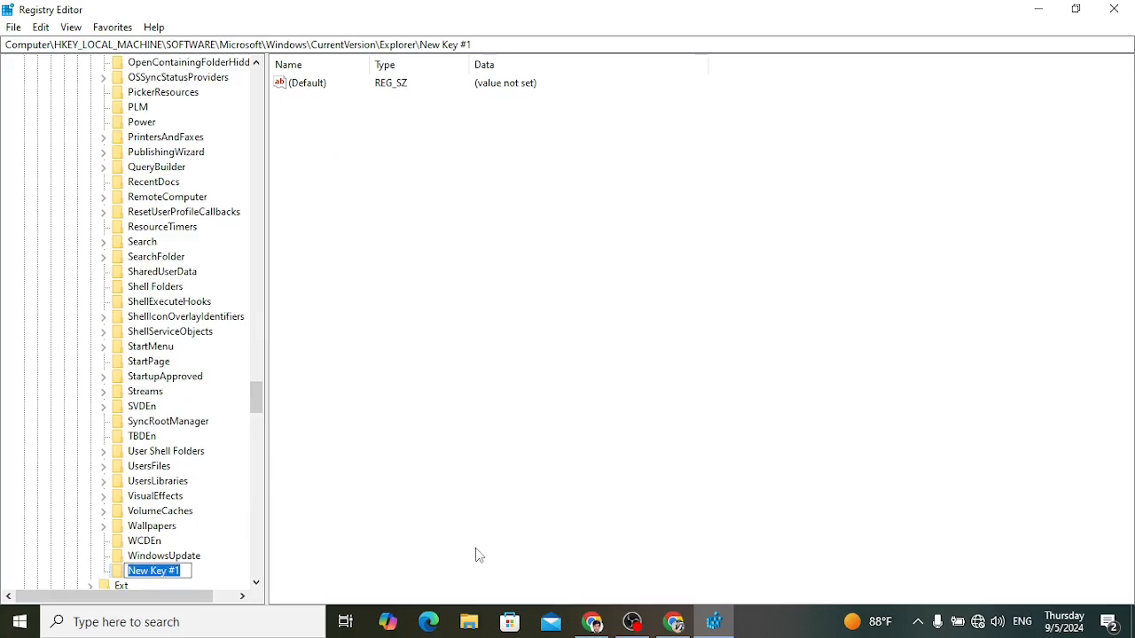
pyautogui.write('Shell')
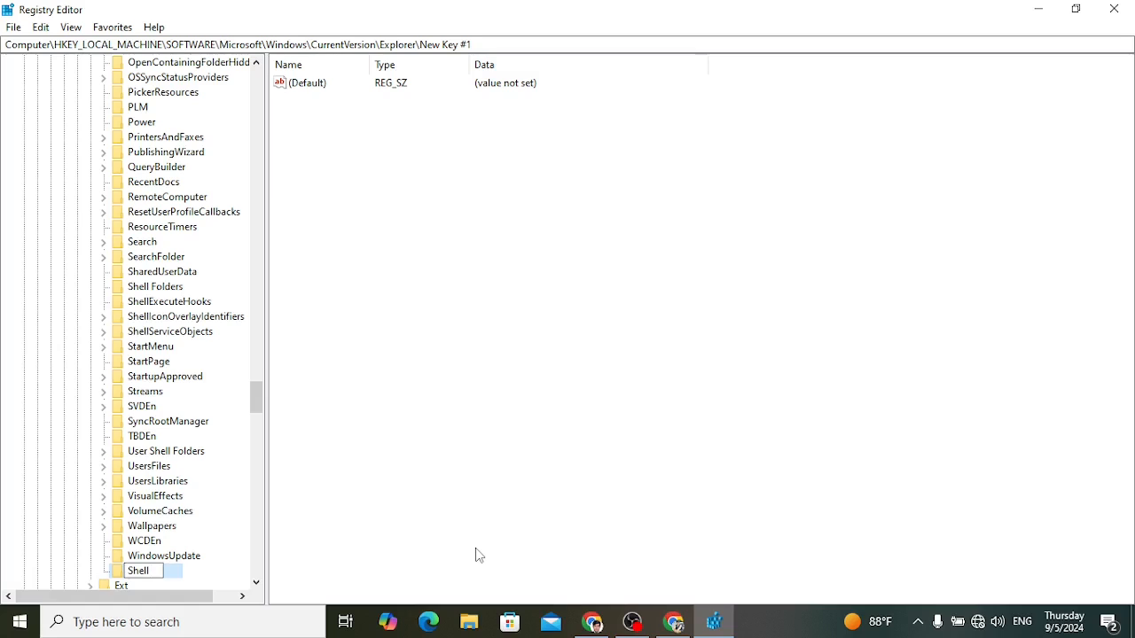
pyautogui.write('Icons')
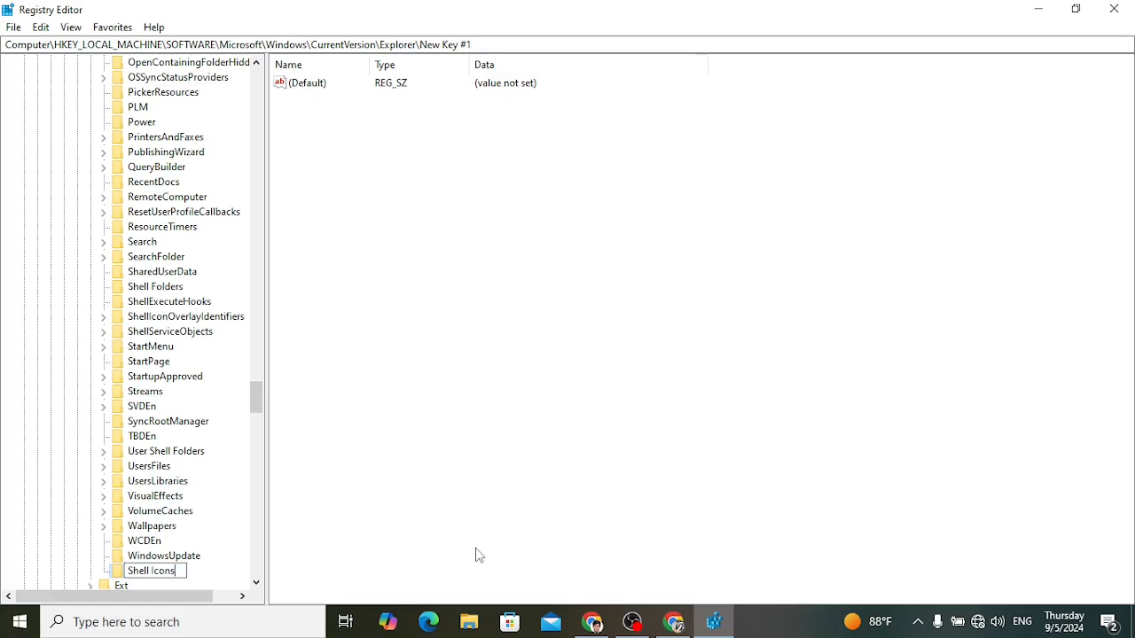
pyautogui.press('Return')
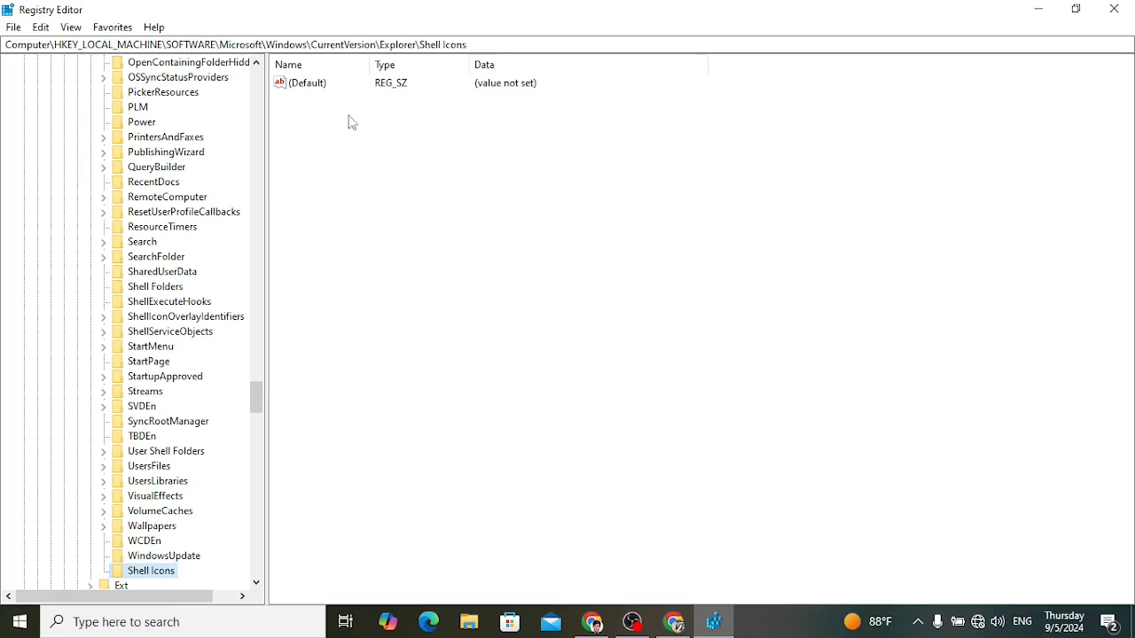
# Add a new string value named 29 inside the Shell Icons key.
pyautogui.rightClick(348, 122)
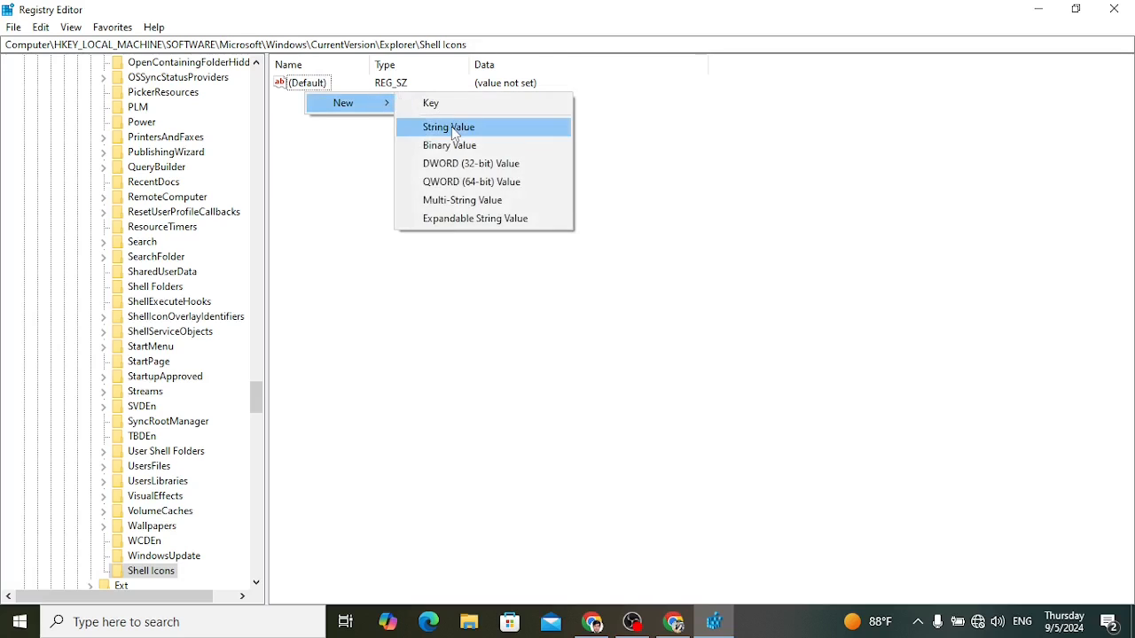
pyautogui.click(449, 126)
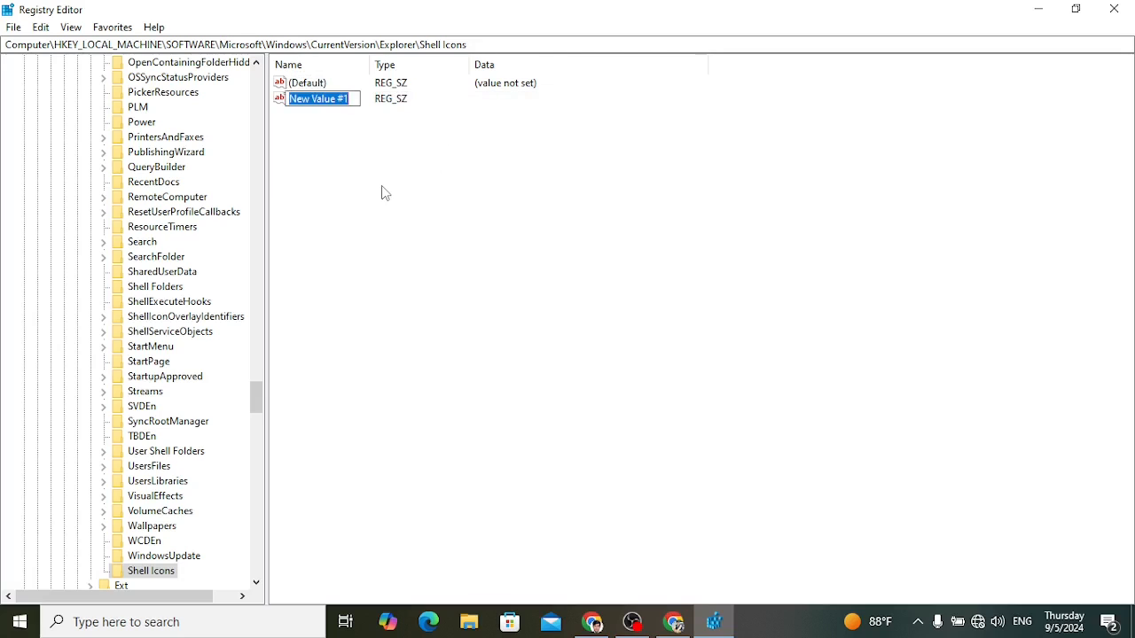
pyautogui.write('29')
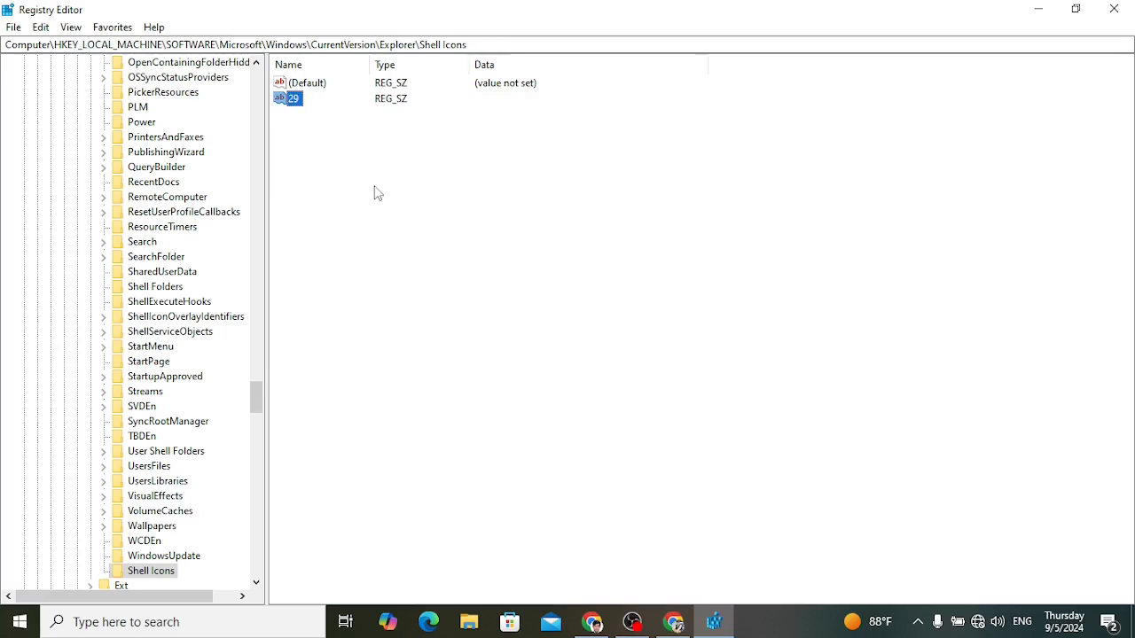
pyautogui.rightClick(294, 98)
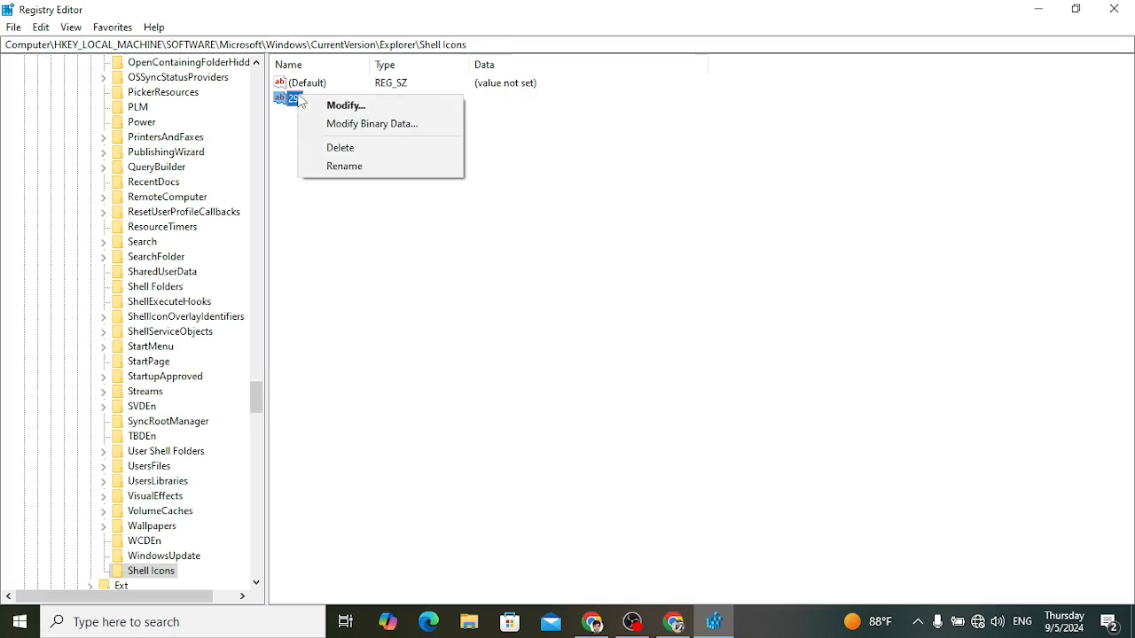
# Set value 29's data to %windir%\System32\shell32.dll,-50, then minimize Registry Editor.
pyautogui.click(346, 105)
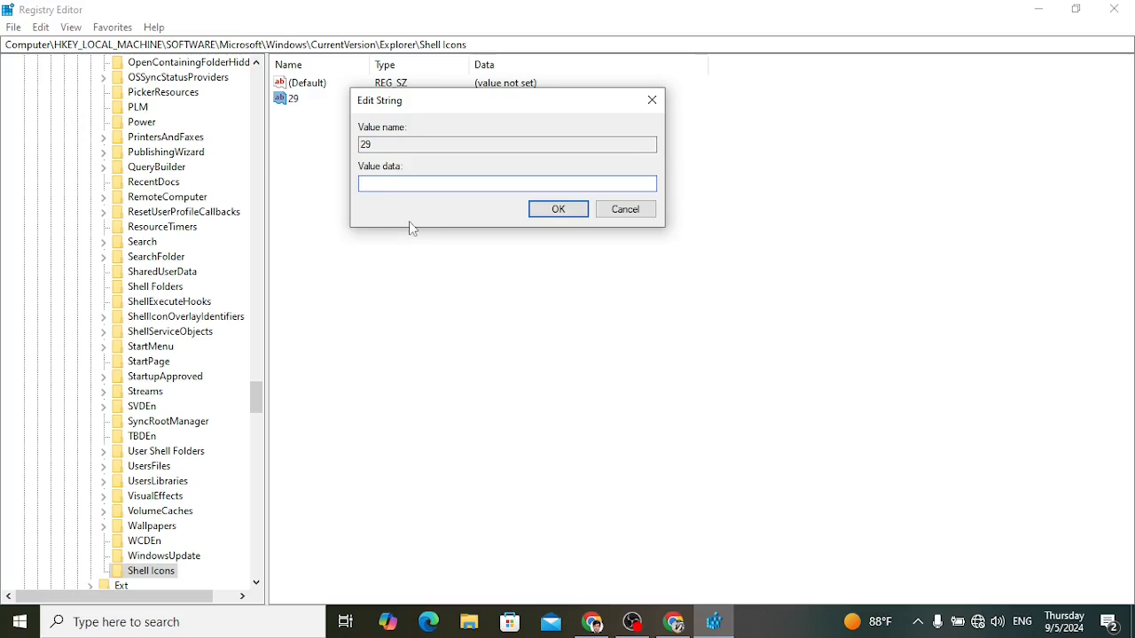
pyautogui.write('%windir%\\System32\\shell32.dll,-50')
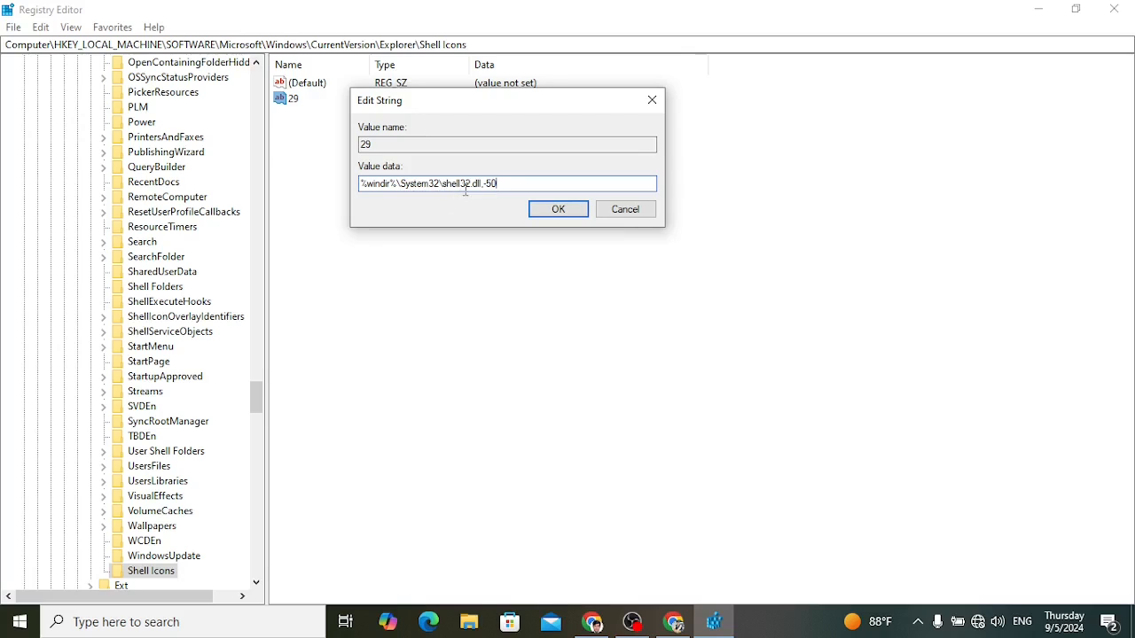
pyautogui.moveTo(486, 197)
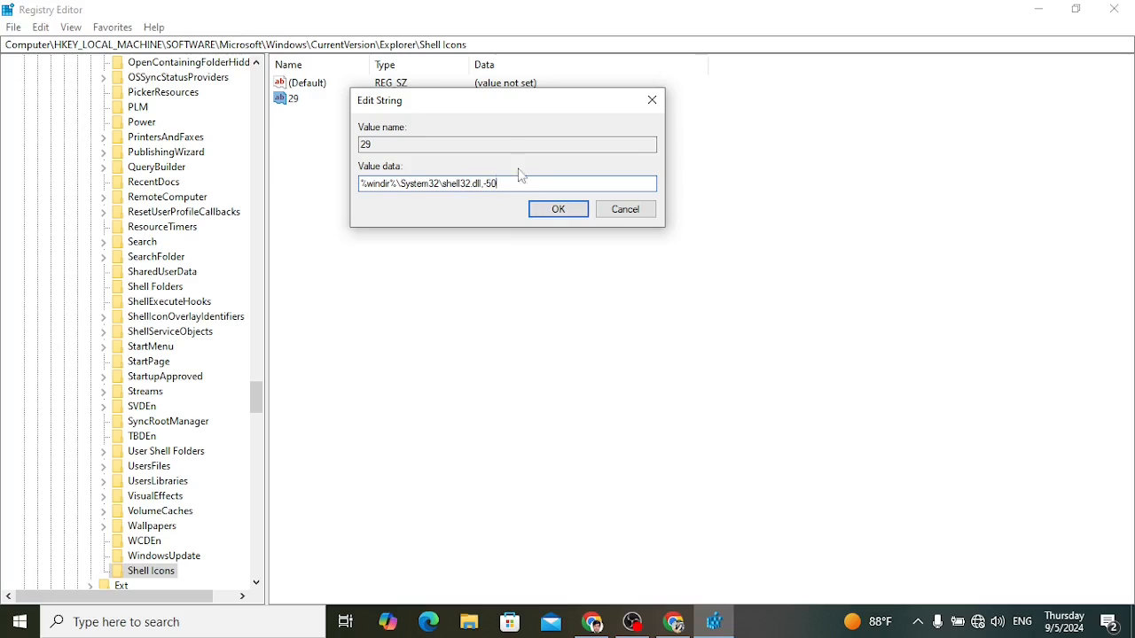
pyautogui.click(558, 208)
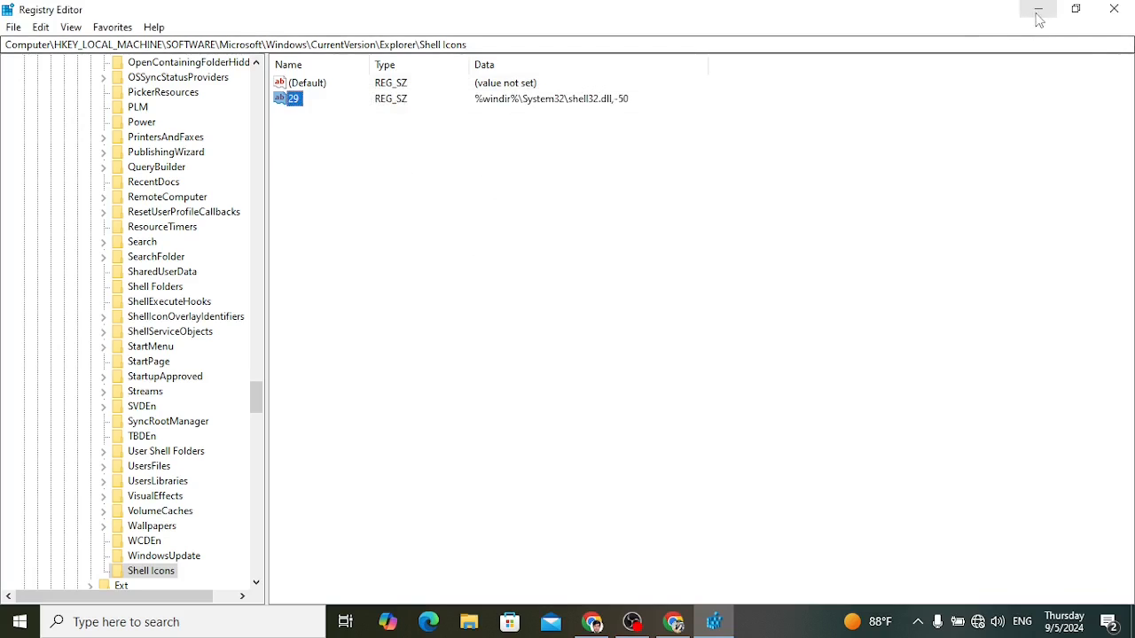
pyautogui.click(1037, 9)
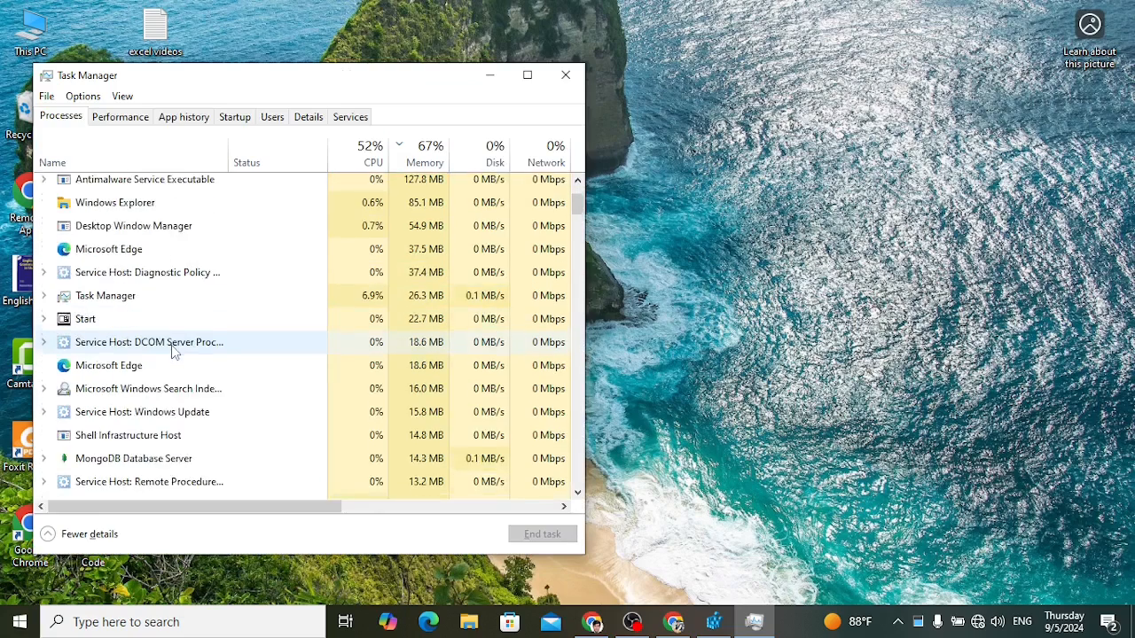
# Find the Windows Explorer process in Task Manager and restart it.
pyautogui.scroll(-3)
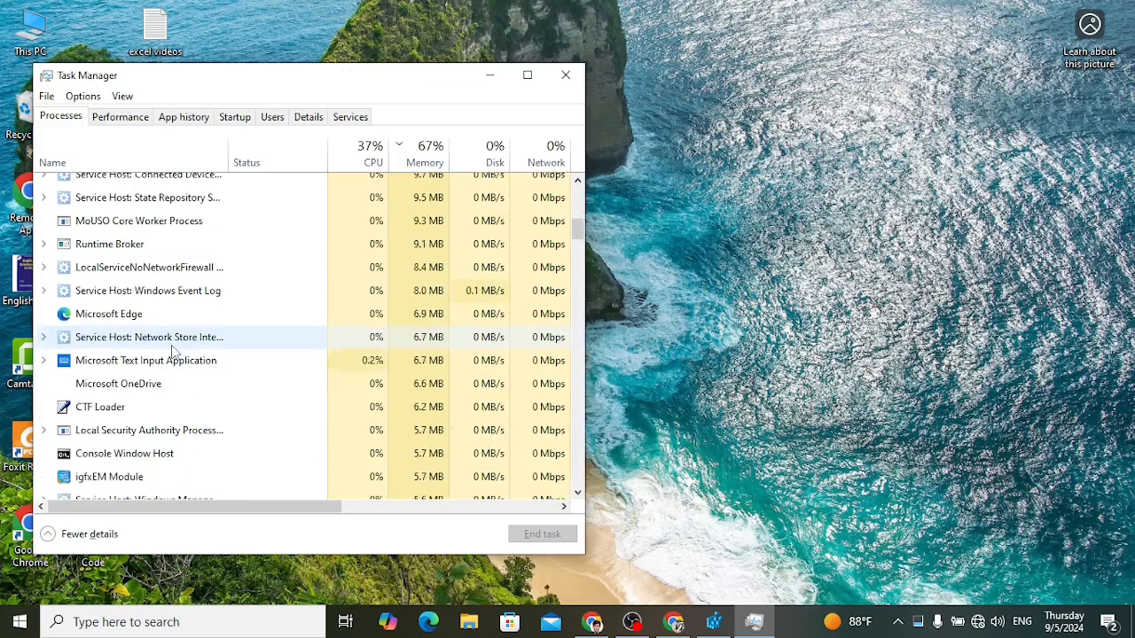
pyautogui.scroll(-3)
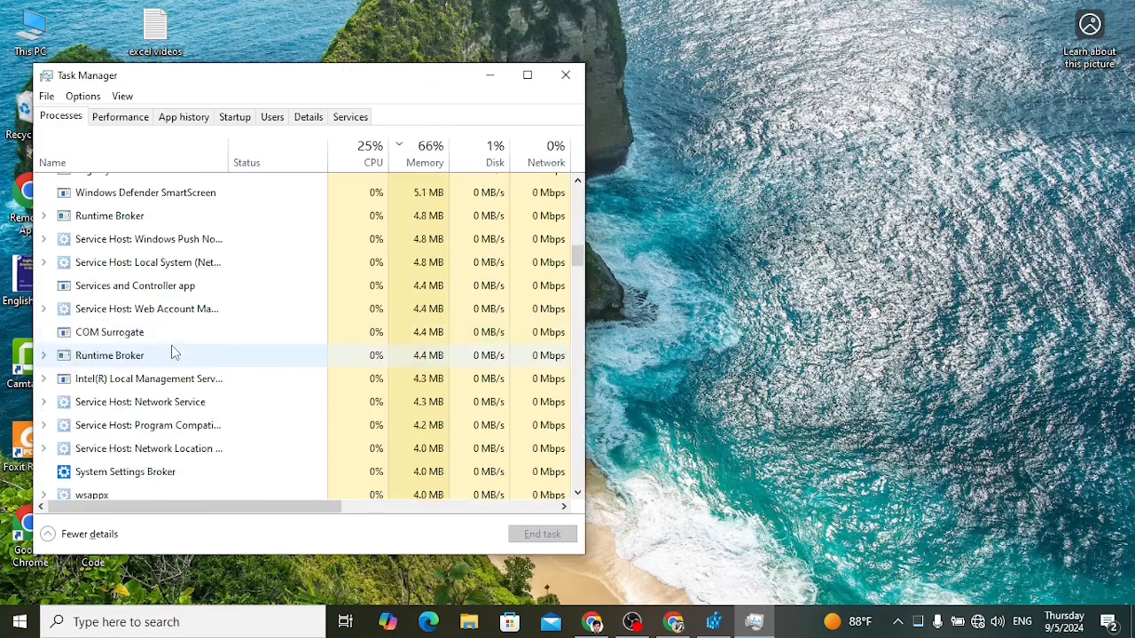
pyautogui.scroll(-3)
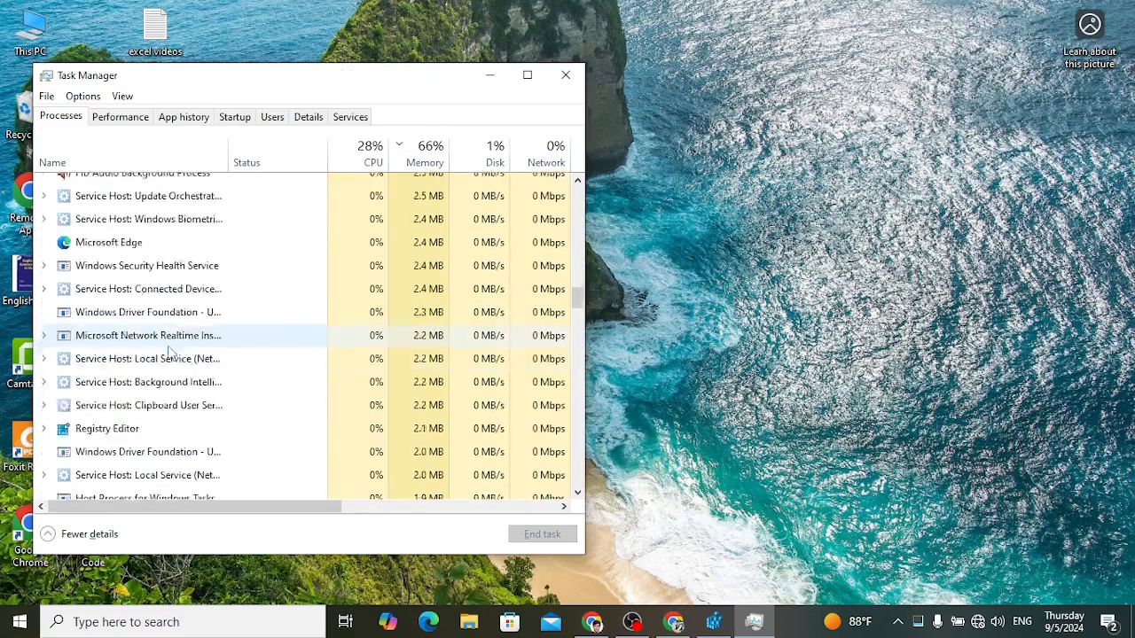
pyautogui.scroll(-3)
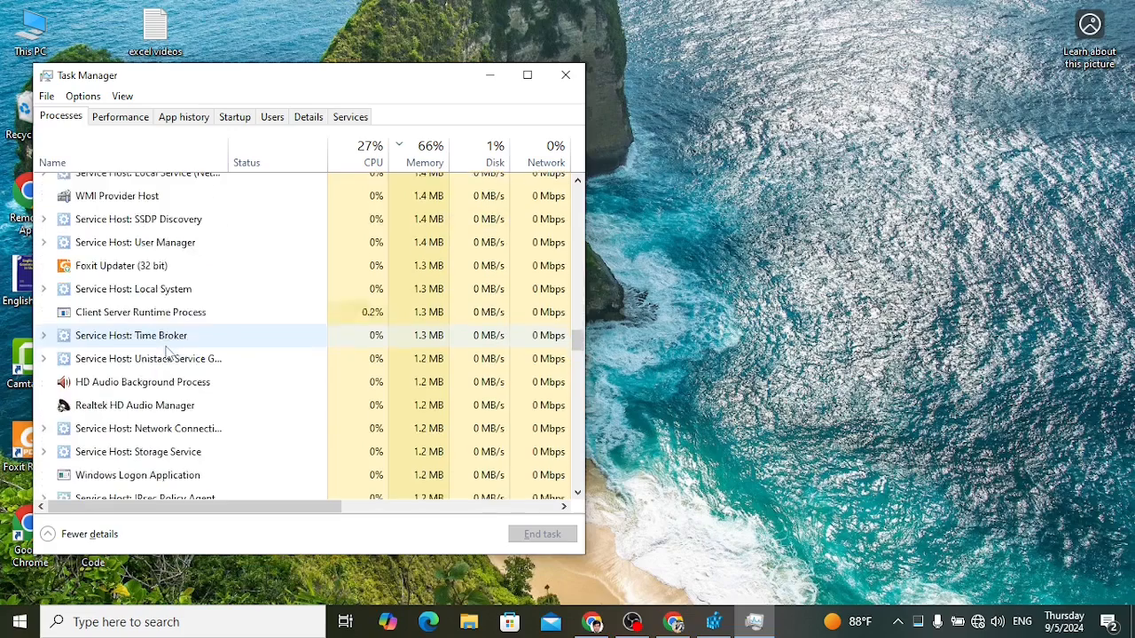
pyautogui.scroll(-3)
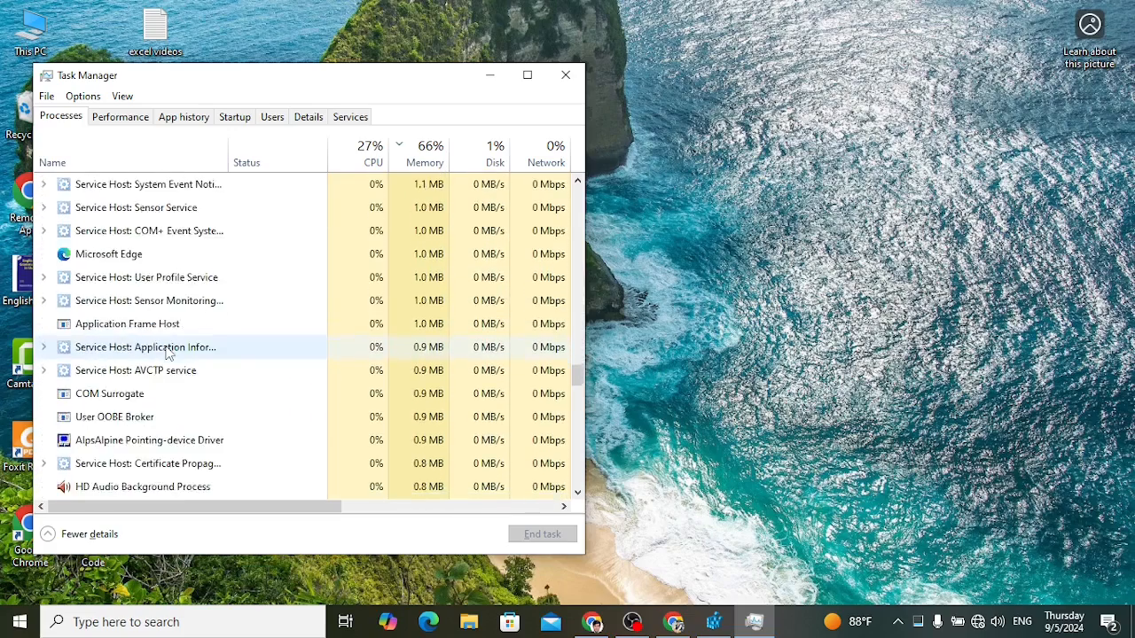
pyautogui.scroll(-3)
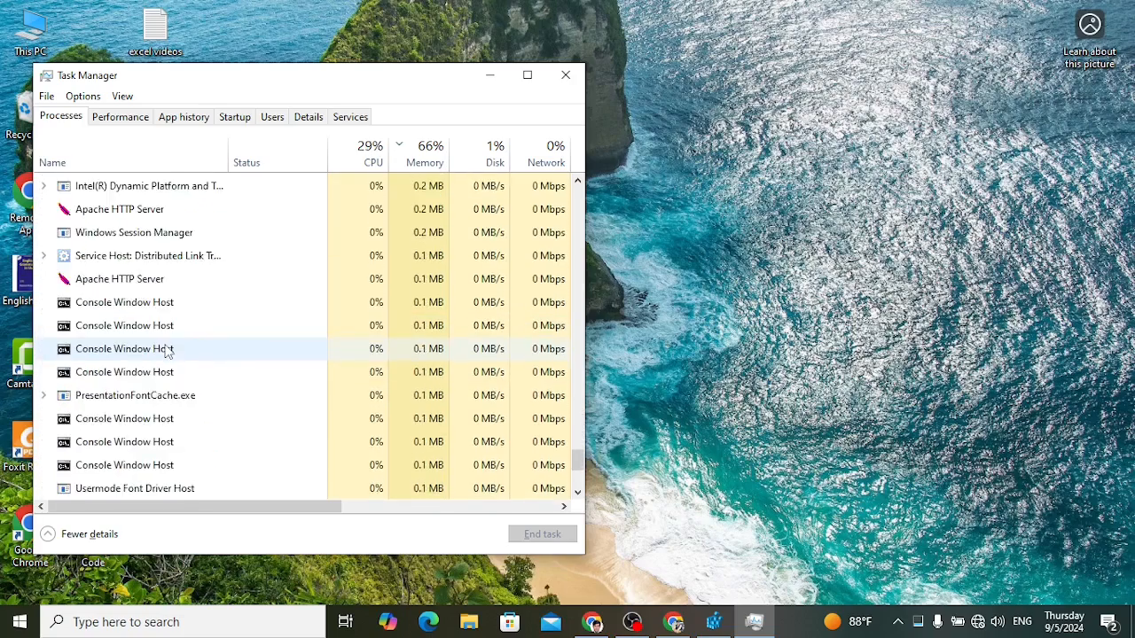
pyautogui.scroll(-3)
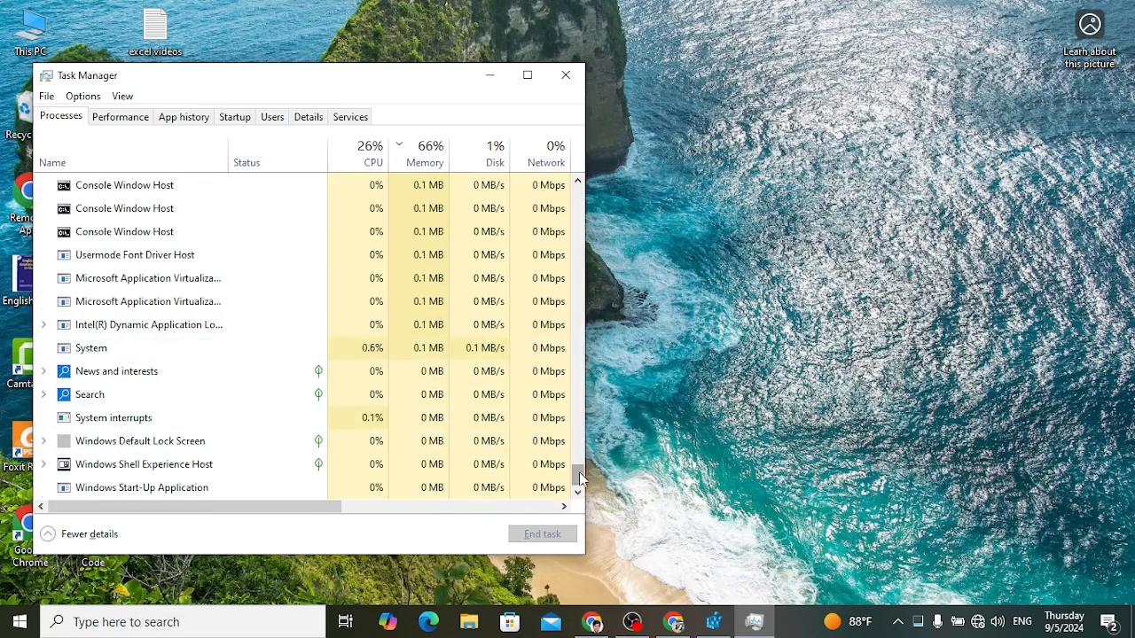
pyautogui.scroll(3)
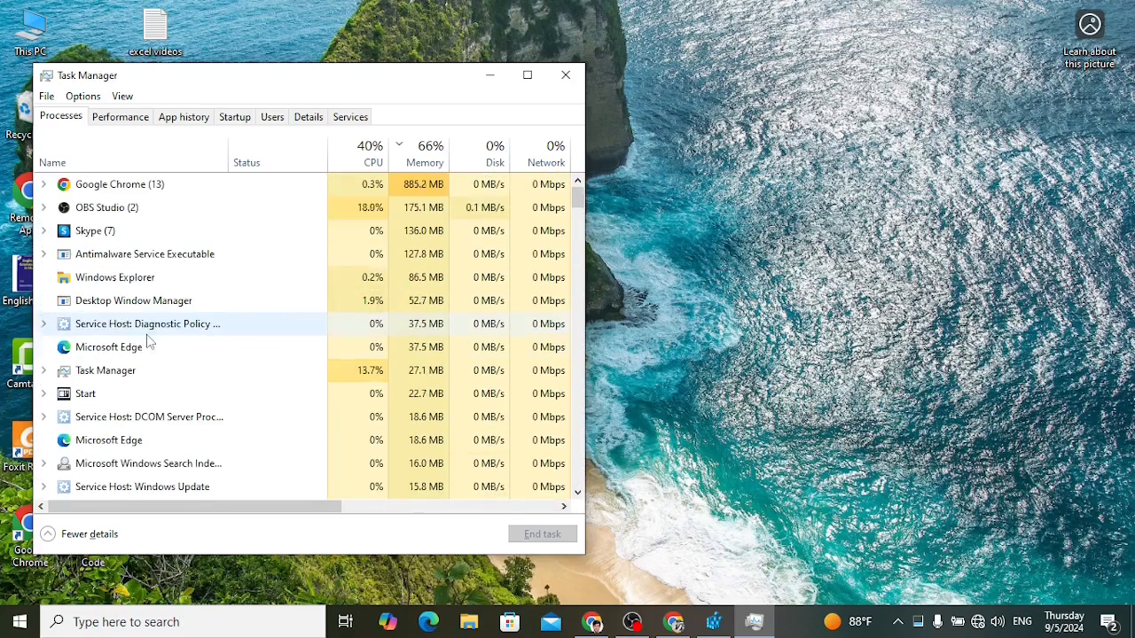
pyautogui.rightClick(113, 276)
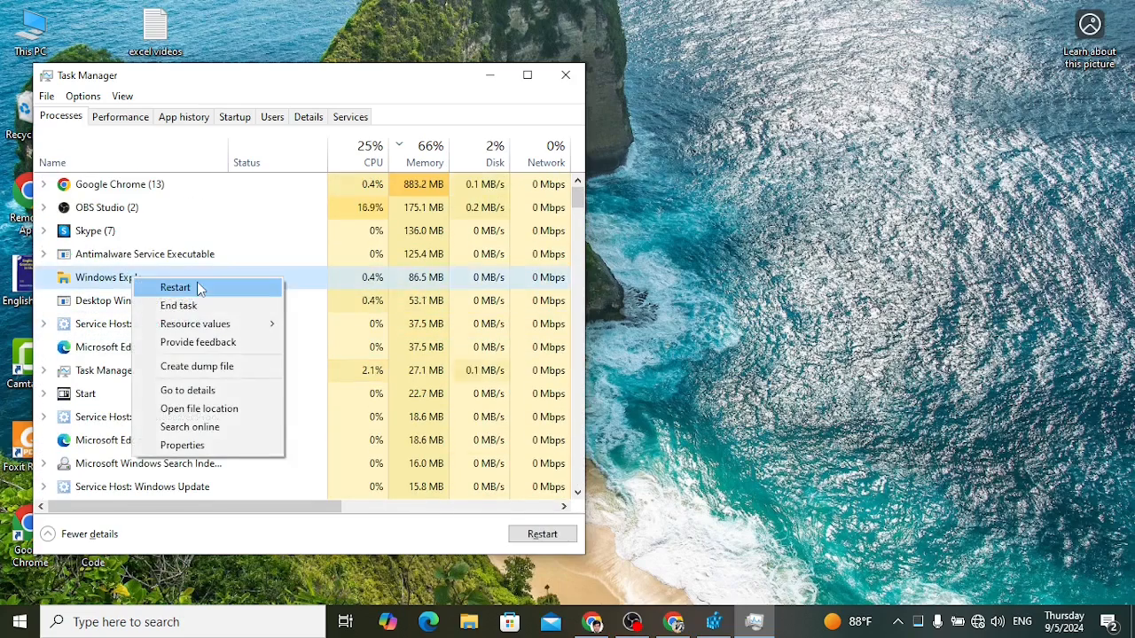
pyautogui.click(175, 286)
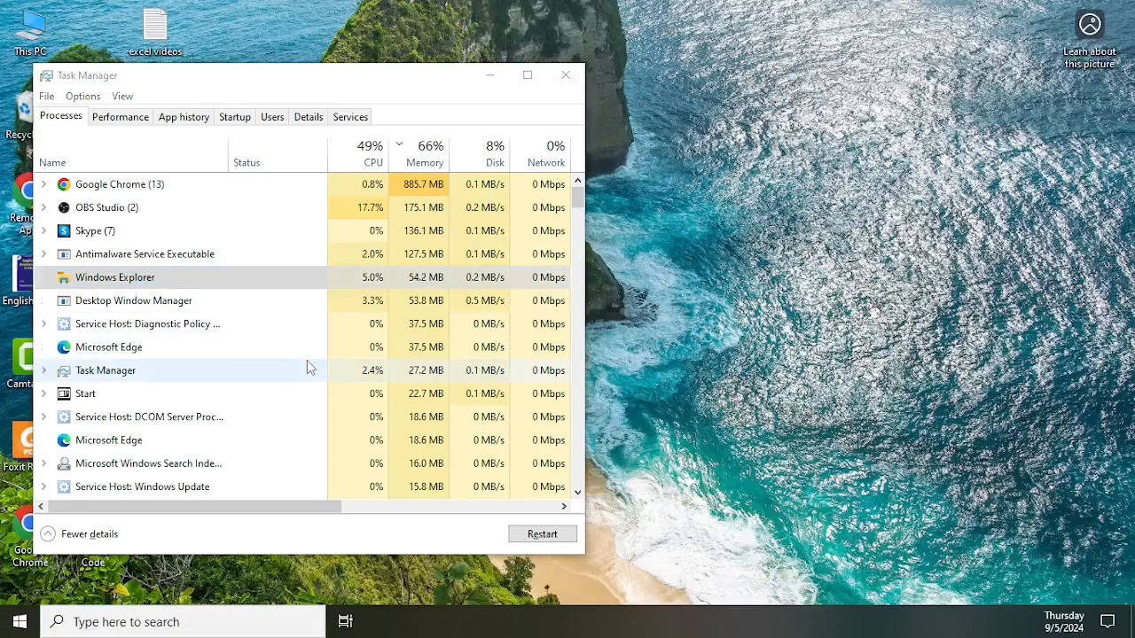
pyautogui.click(564, 74)
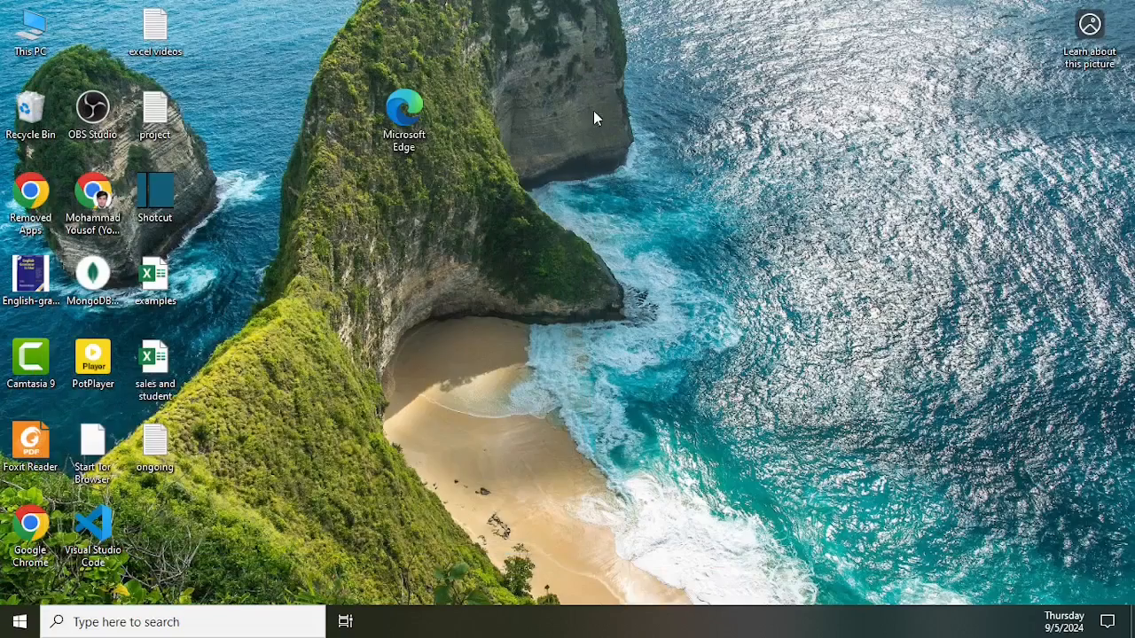
pyautogui.moveTo(347, 310)
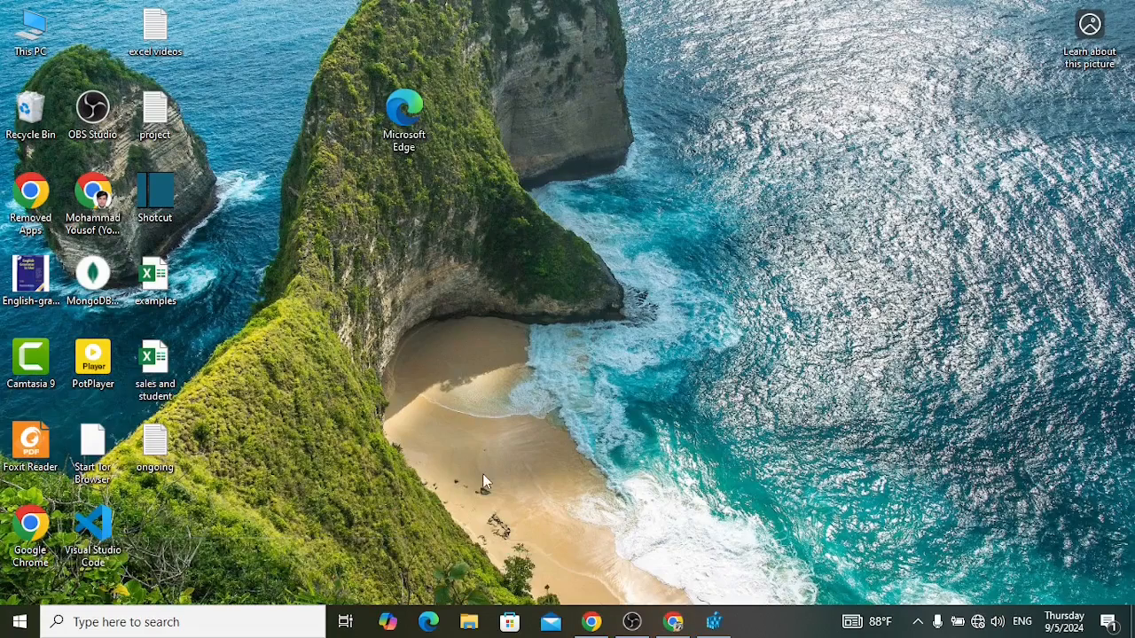
pyautogui.click(713, 621)
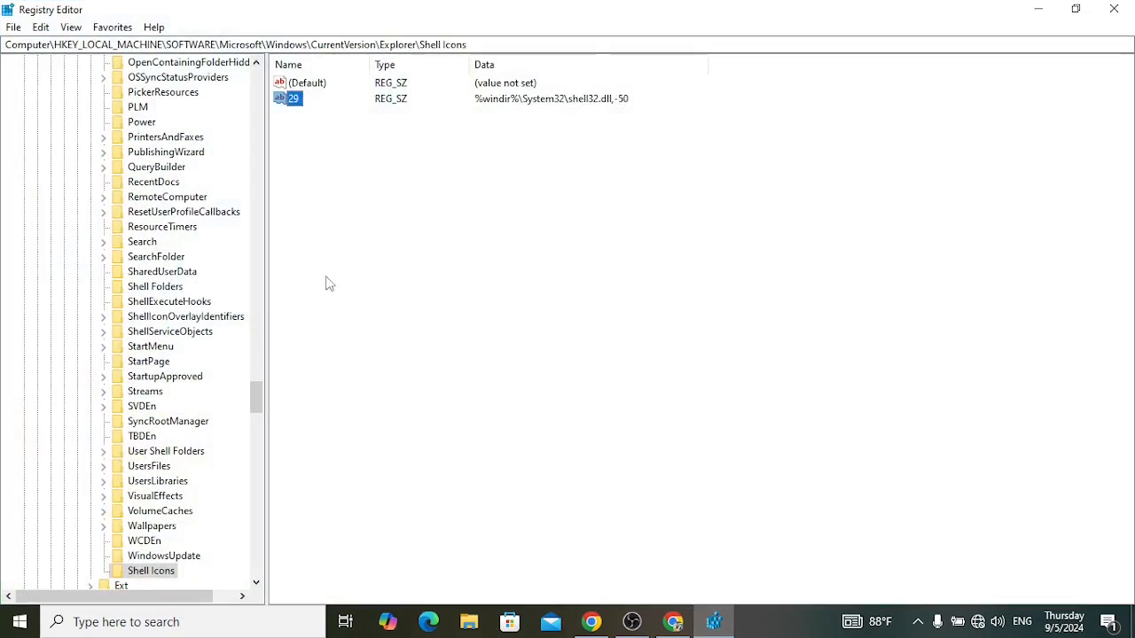
pyautogui.moveTo(362, 374)
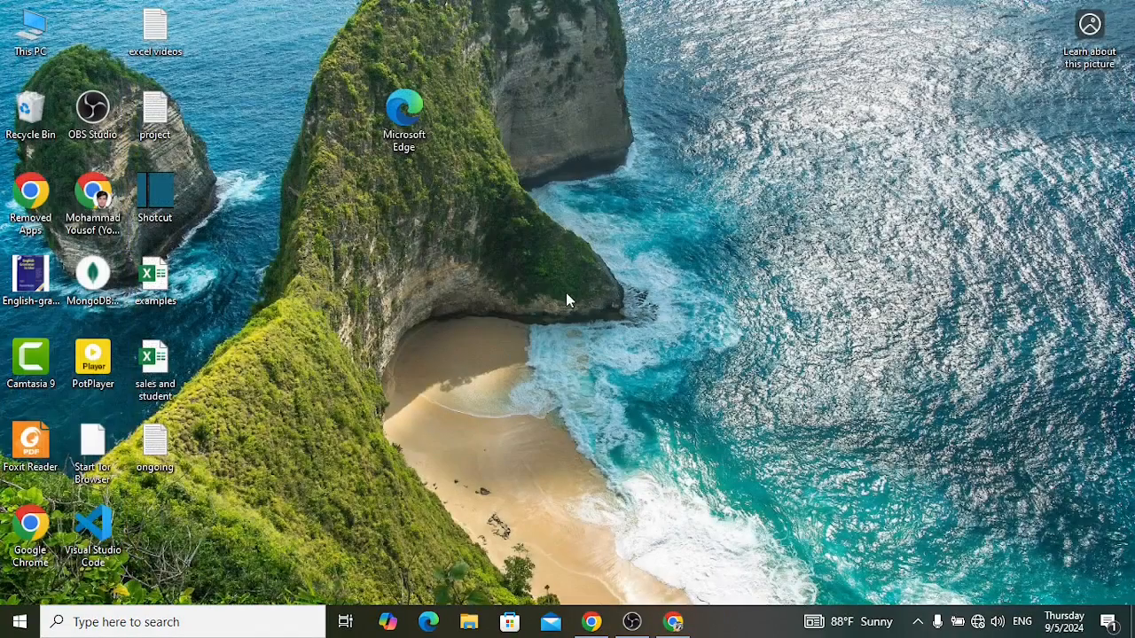
pyautogui.moveTo(510, 292)
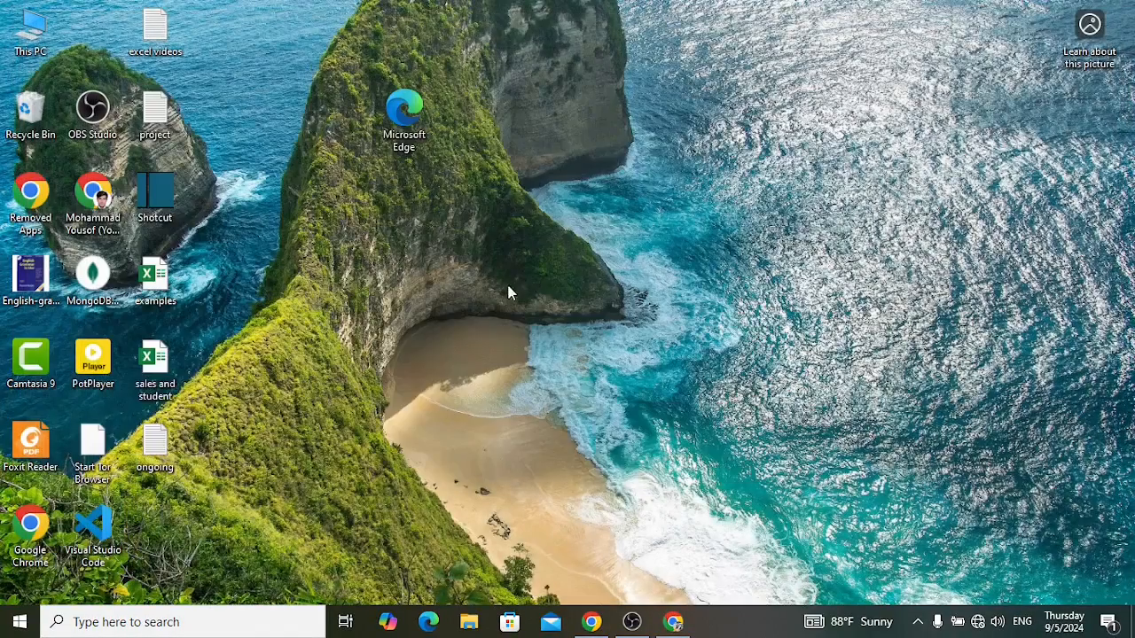
pyautogui.rightClick(510, 292)
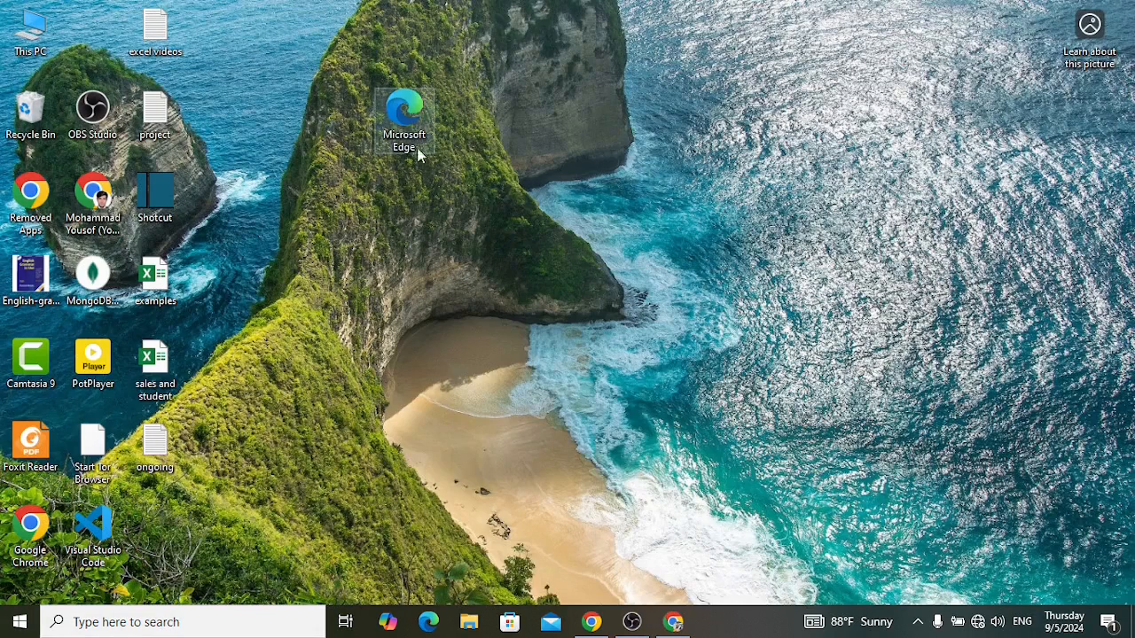
pyautogui.moveTo(652, 365)
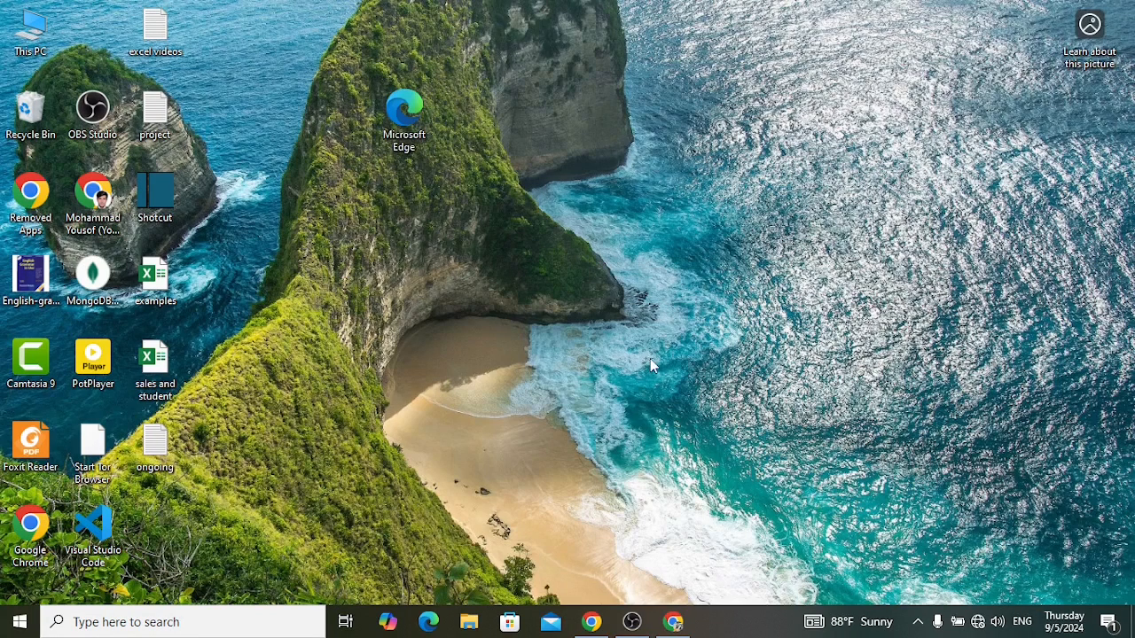